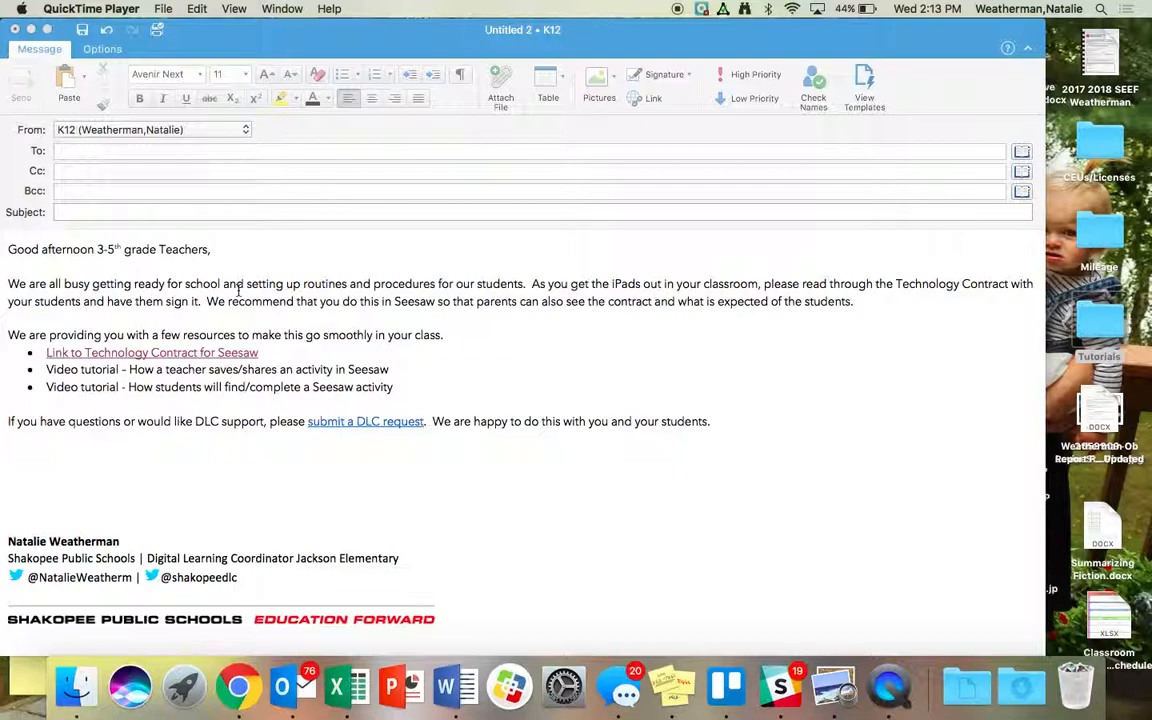
{"action": "mouse_move", "coordinate": [108, 354]}
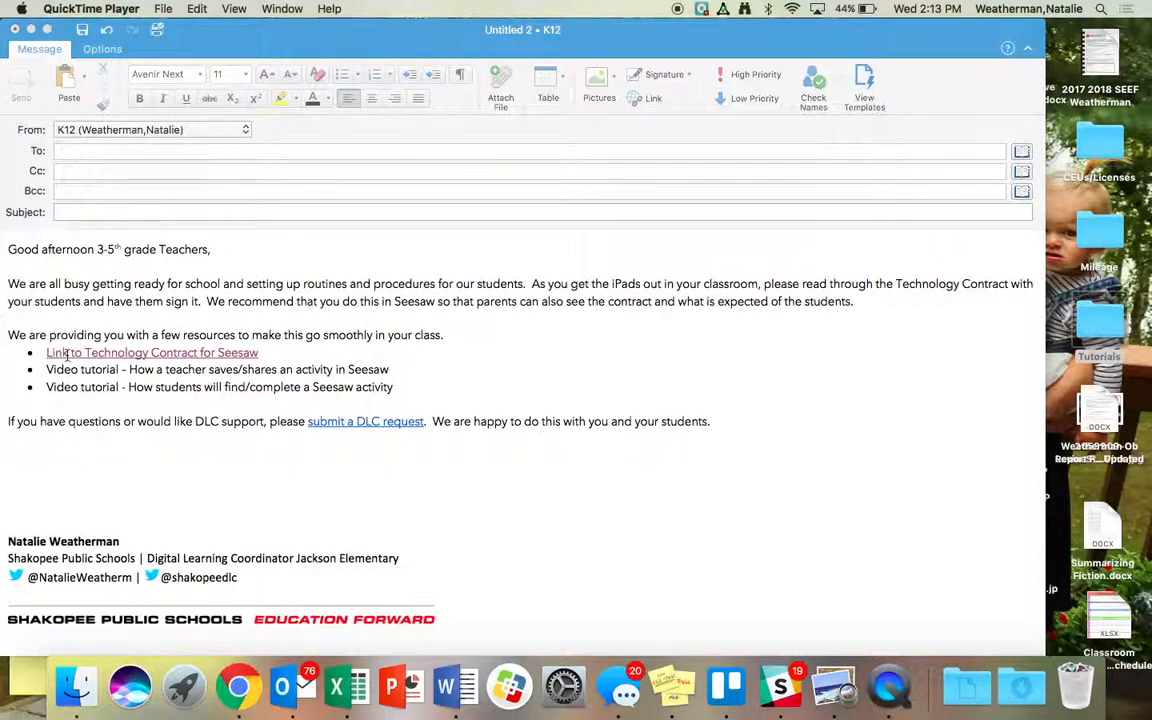
Step: Save the shared Technology Contract for Seesaw activity into the Activity Library
{"action": "left_click", "coordinate": [152, 352]}
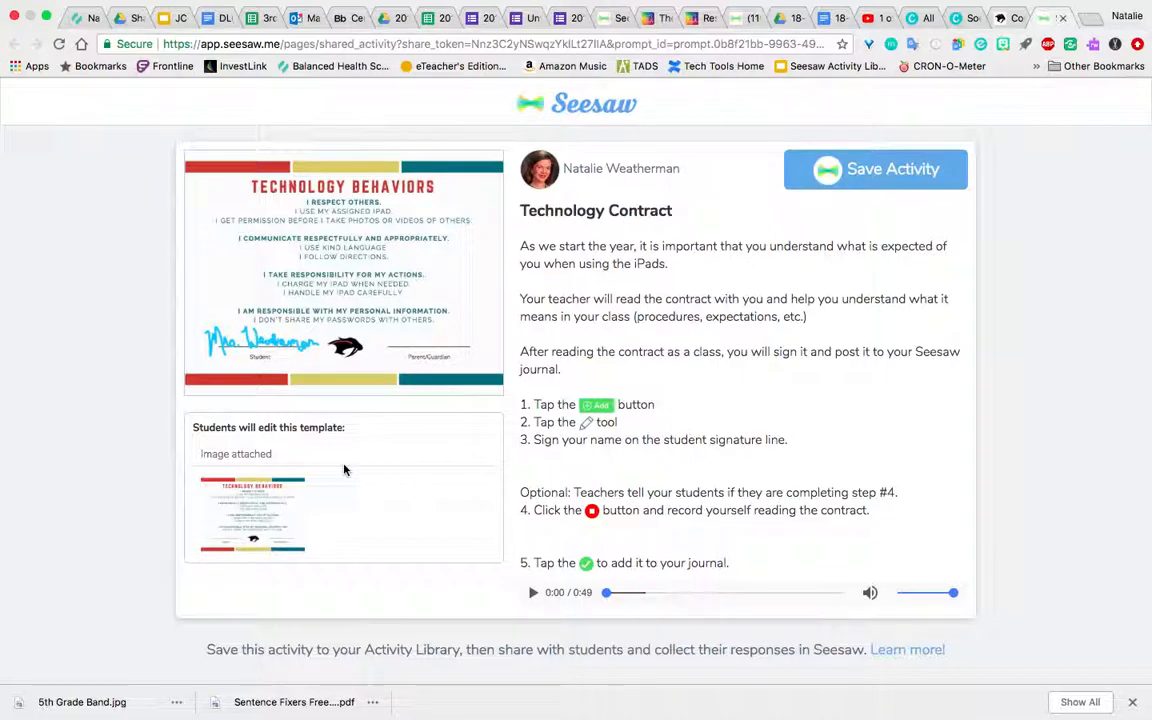
{"action": "mouse_move", "coordinate": [504, 420]}
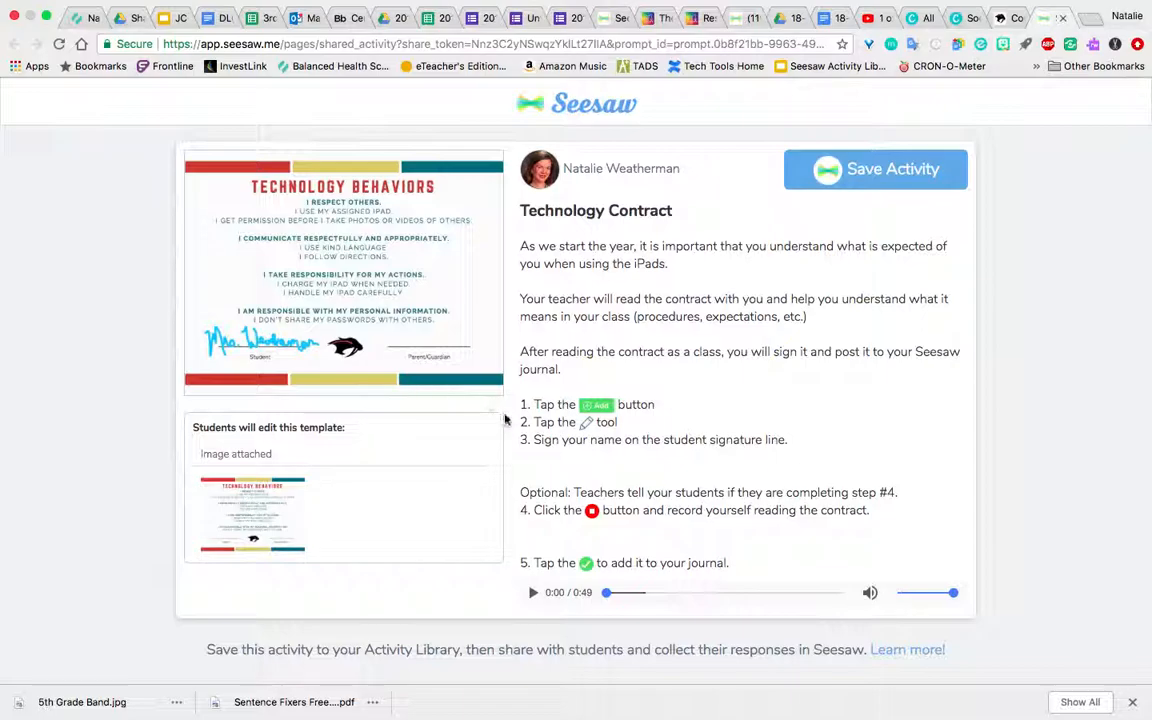
{"action": "mouse_move", "coordinate": [550, 414]}
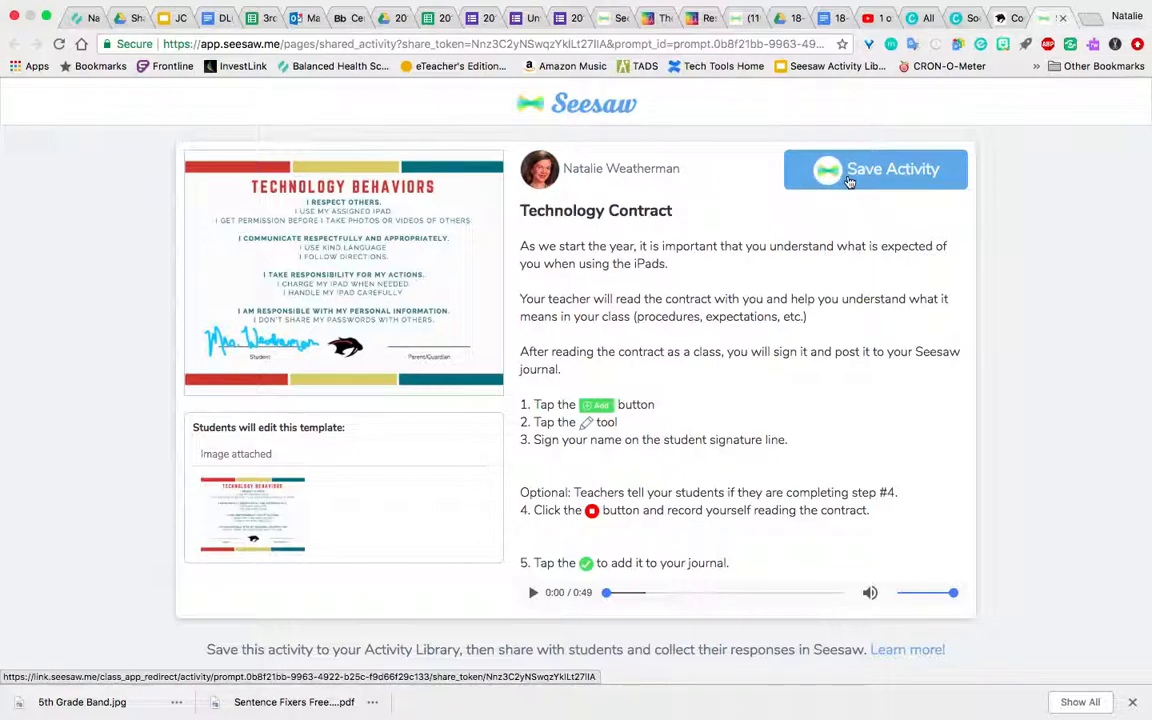
{"action": "left_click", "coordinate": [876, 168]}
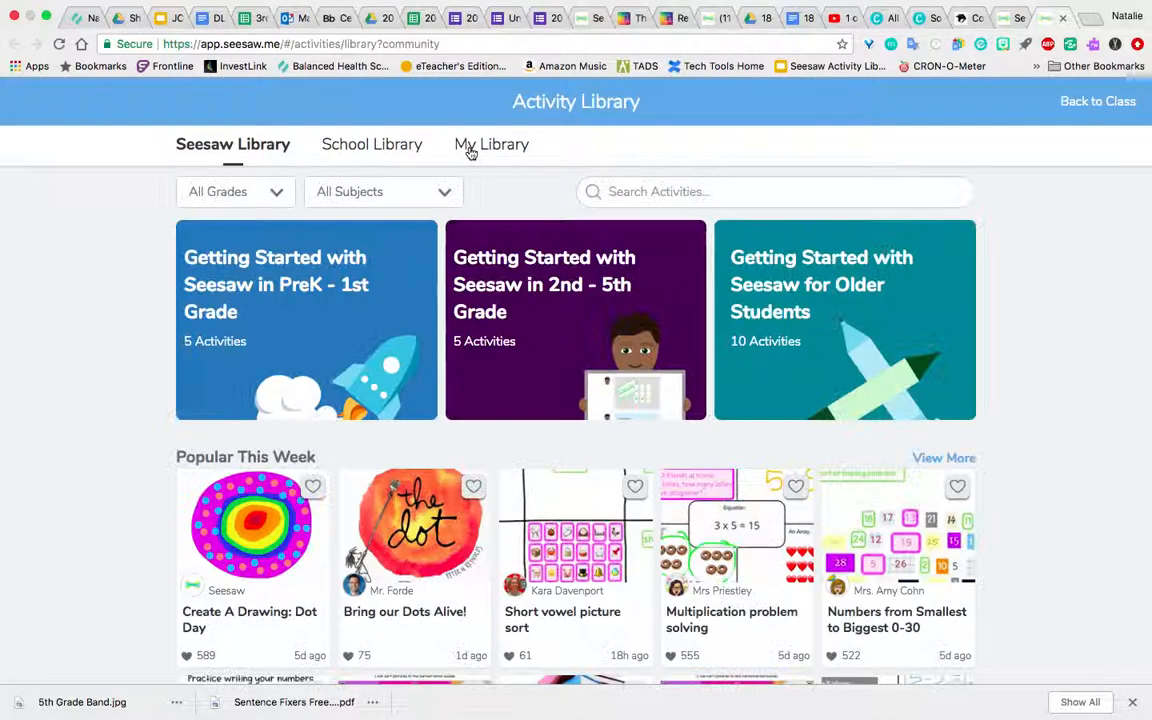
Step: From My Library, bring up the Share With dialog for the saved Technology Contract
{"action": "left_click", "coordinate": [492, 144]}
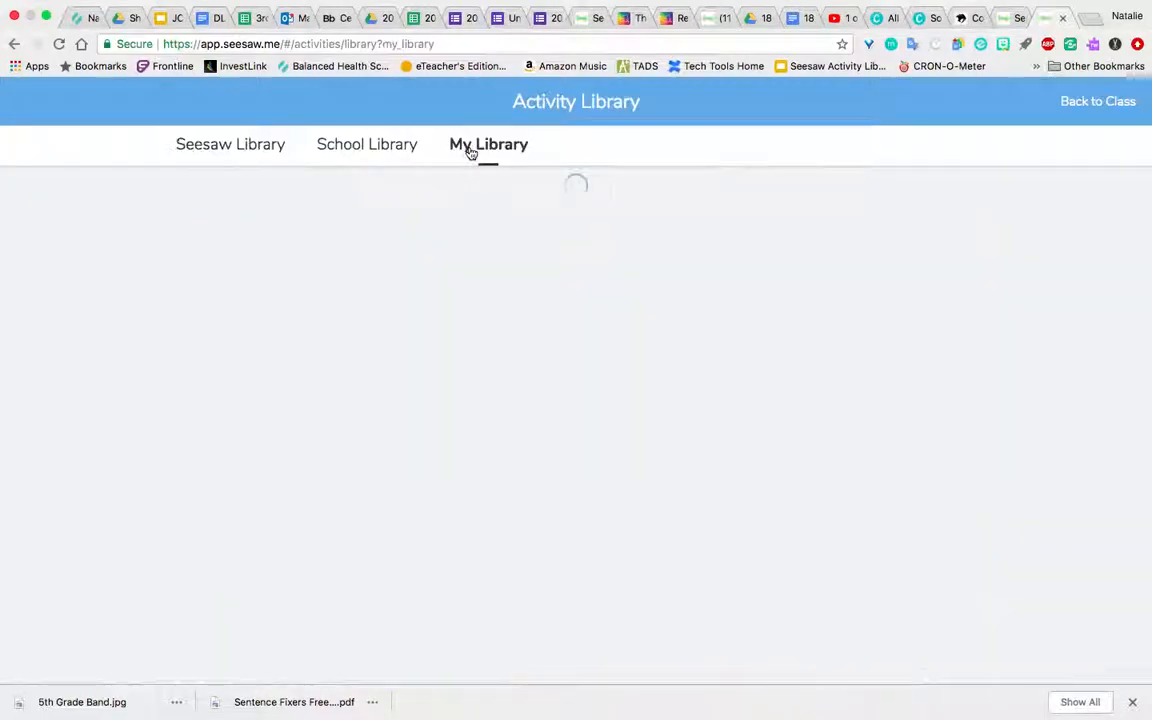
{"action": "left_click", "coordinate": [488, 144]}
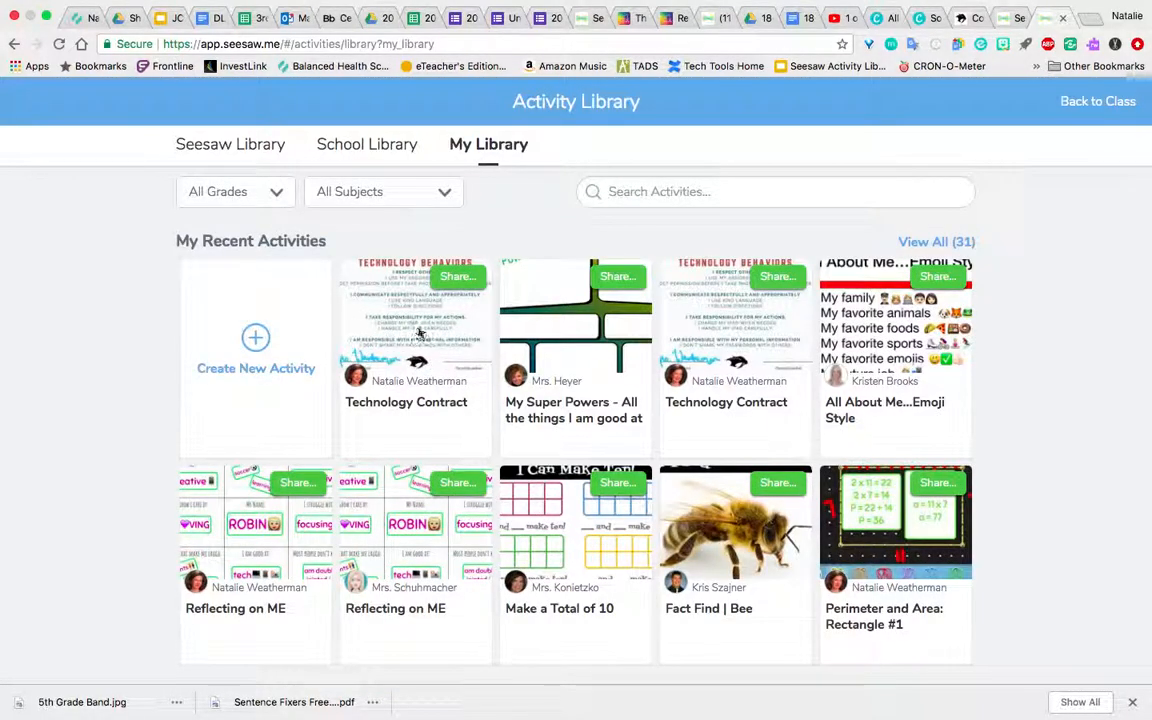
{"action": "left_click", "coordinate": [416, 350]}
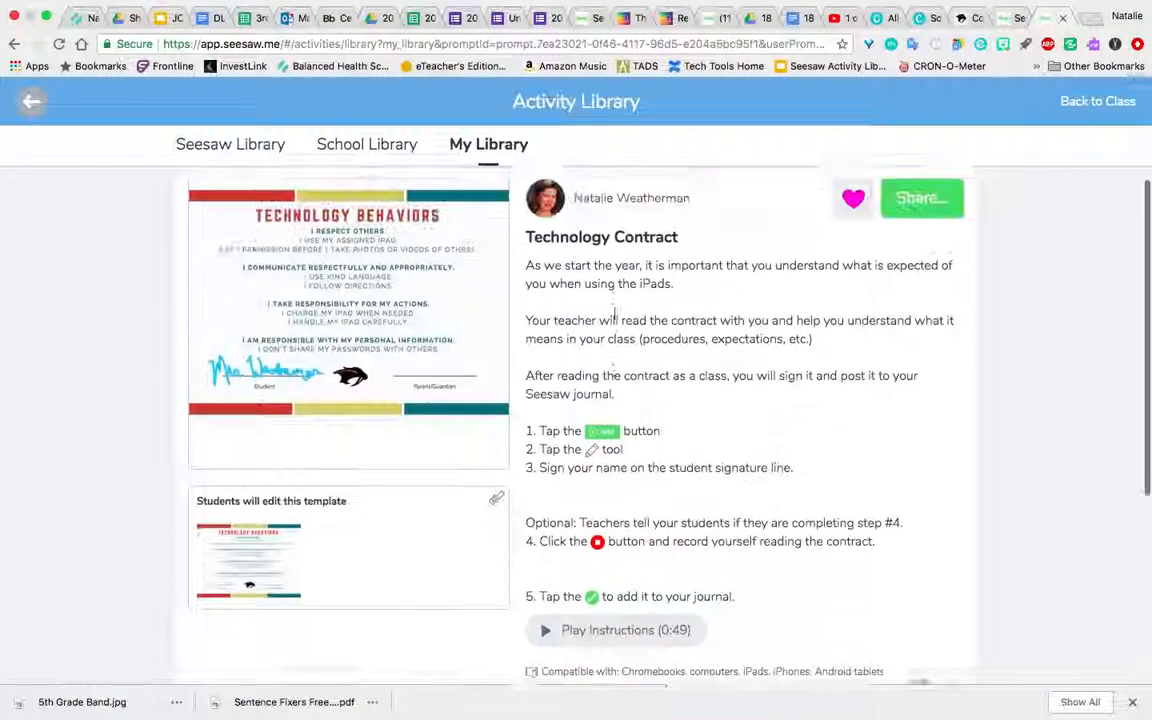
{"action": "left_click", "coordinate": [920, 198]}
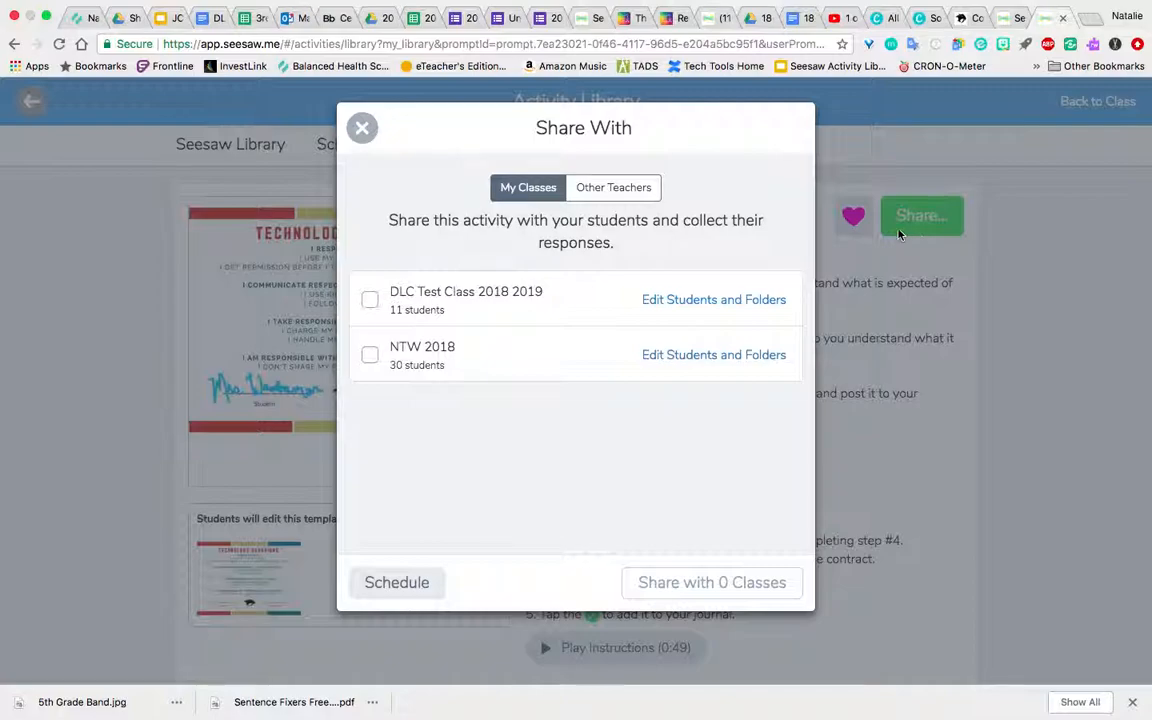
{"action": "mouse_move", "coordinate": [452, 292]}
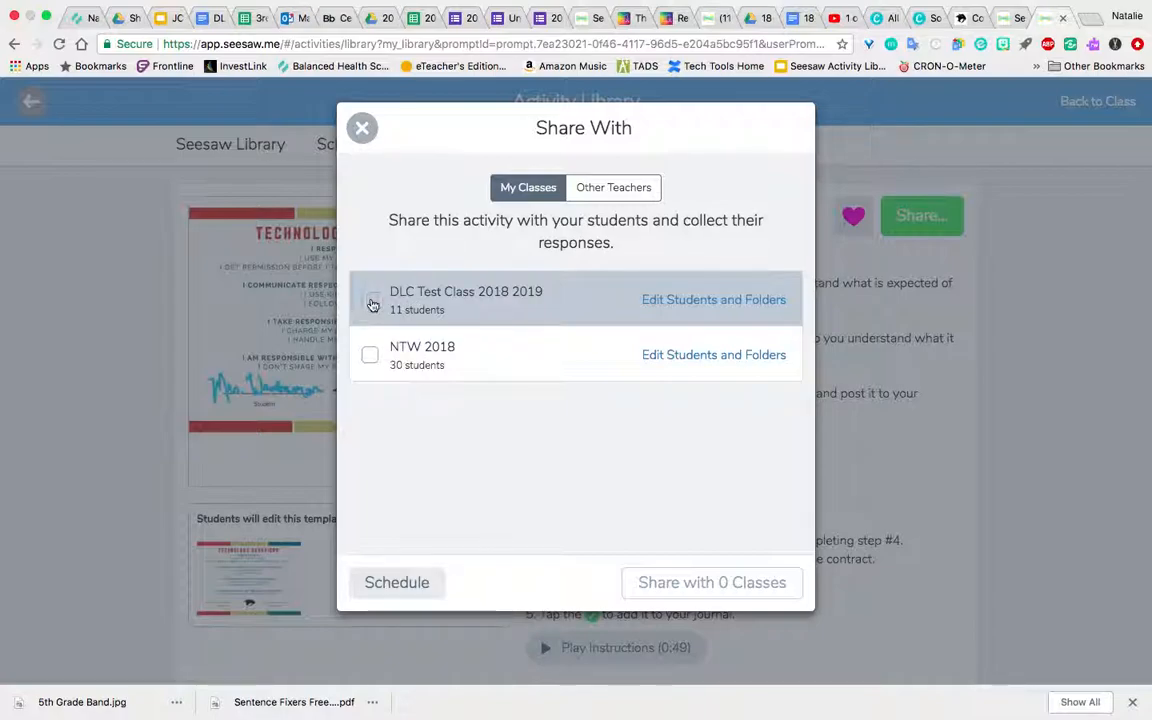
Step: Share the activity with DLC Test Class 2018 2019 and return to the class view
{"action": "left_click", "coordinate": [370, 300]}
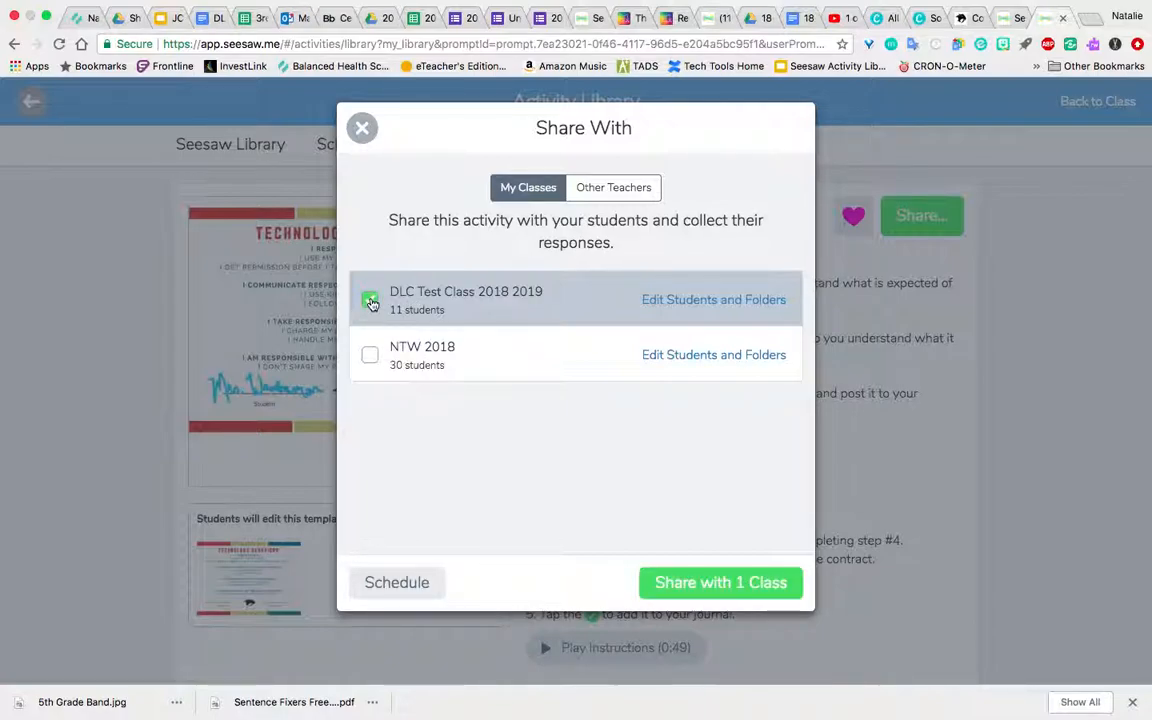
{"action": "left_click", "coordinate": [370, 300]}
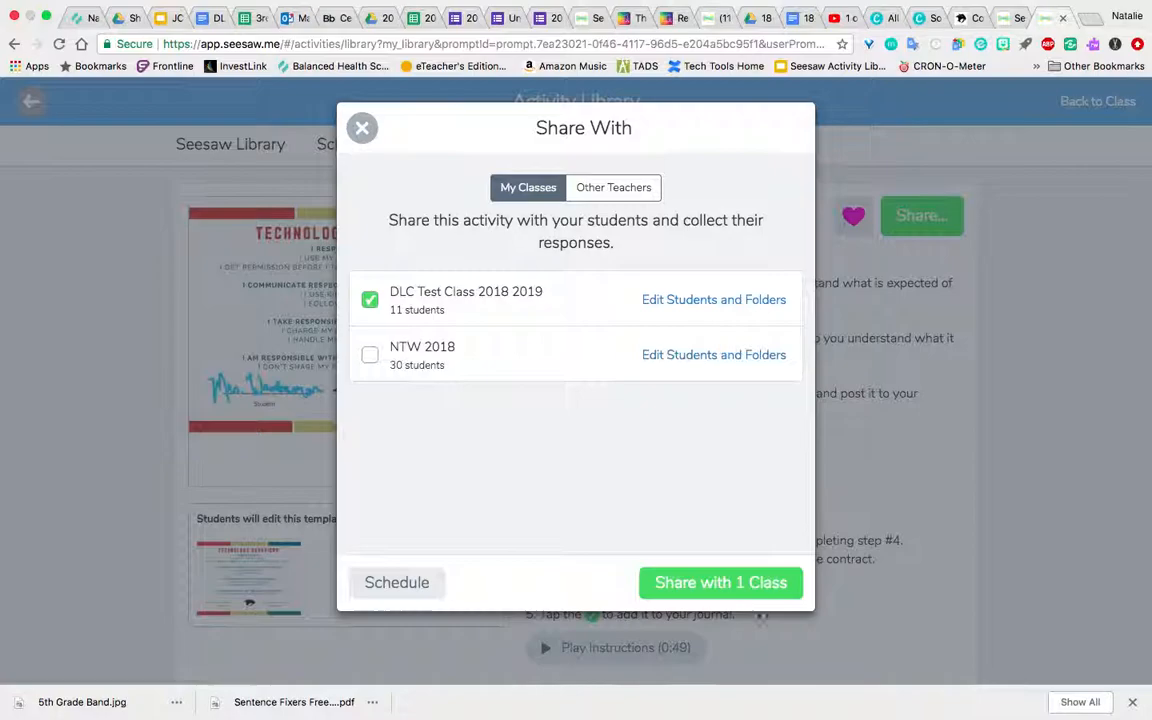
{"action": "left_click", "coordinate": [720, 582]}
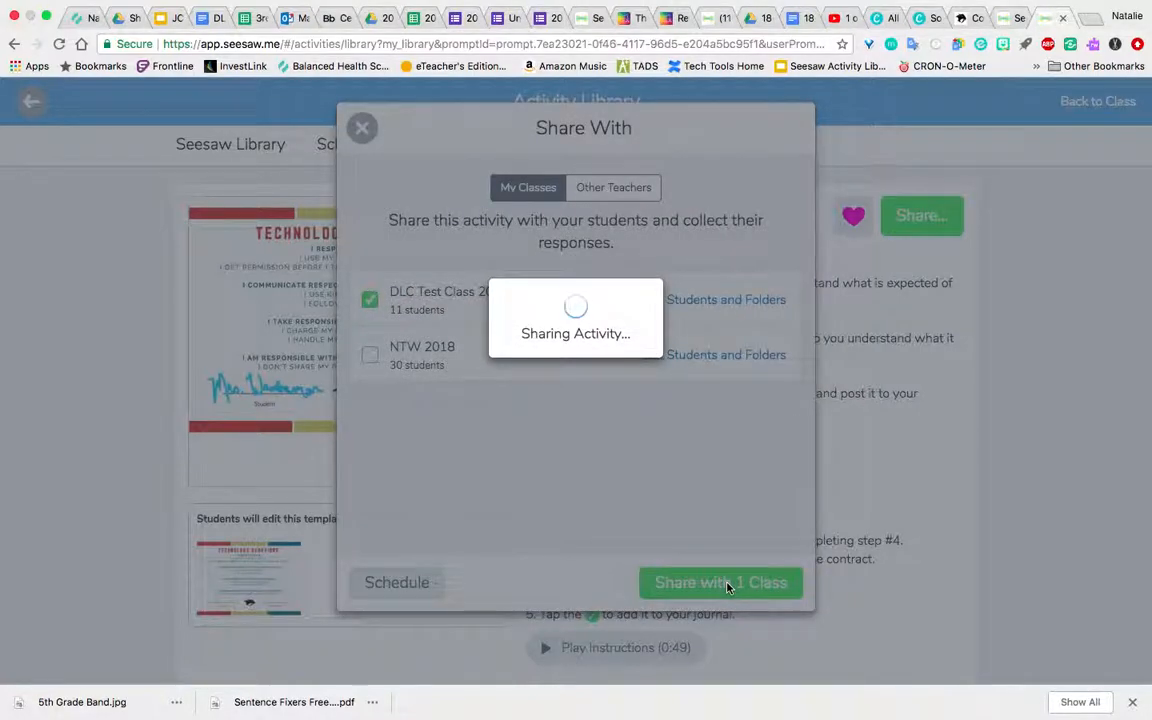
{"action": "left_click", "coordinate": [720, 582]}
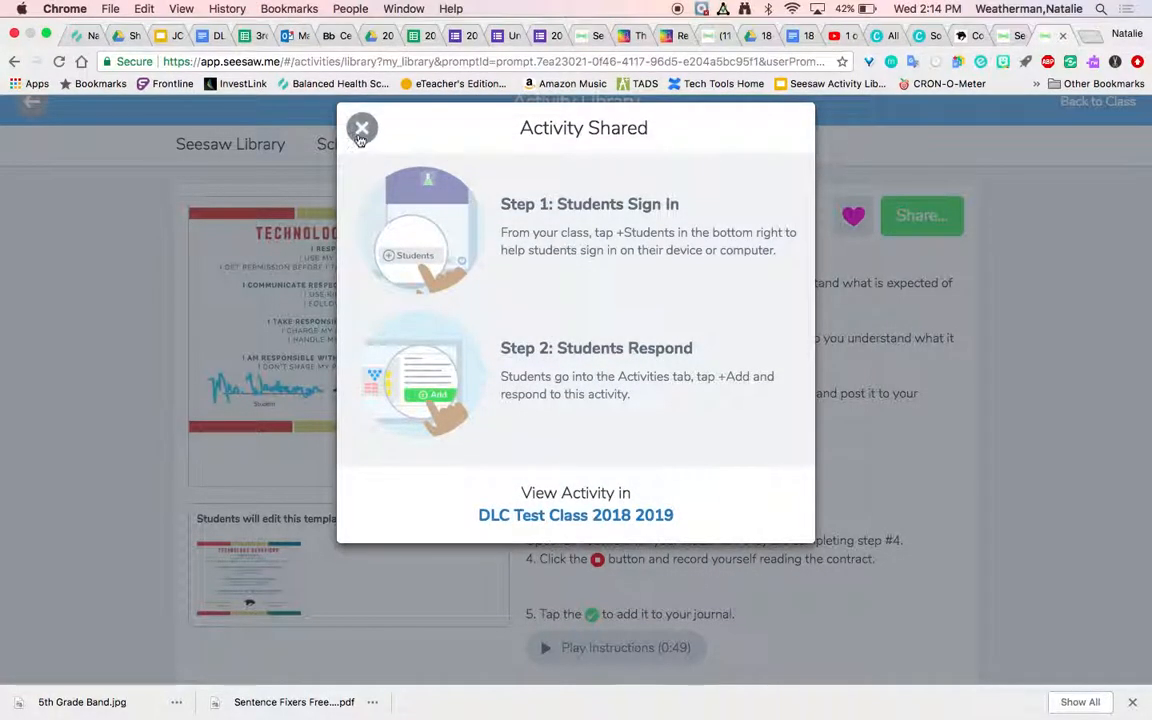
{"action": "left_click", "coordinate": [360, 128]}
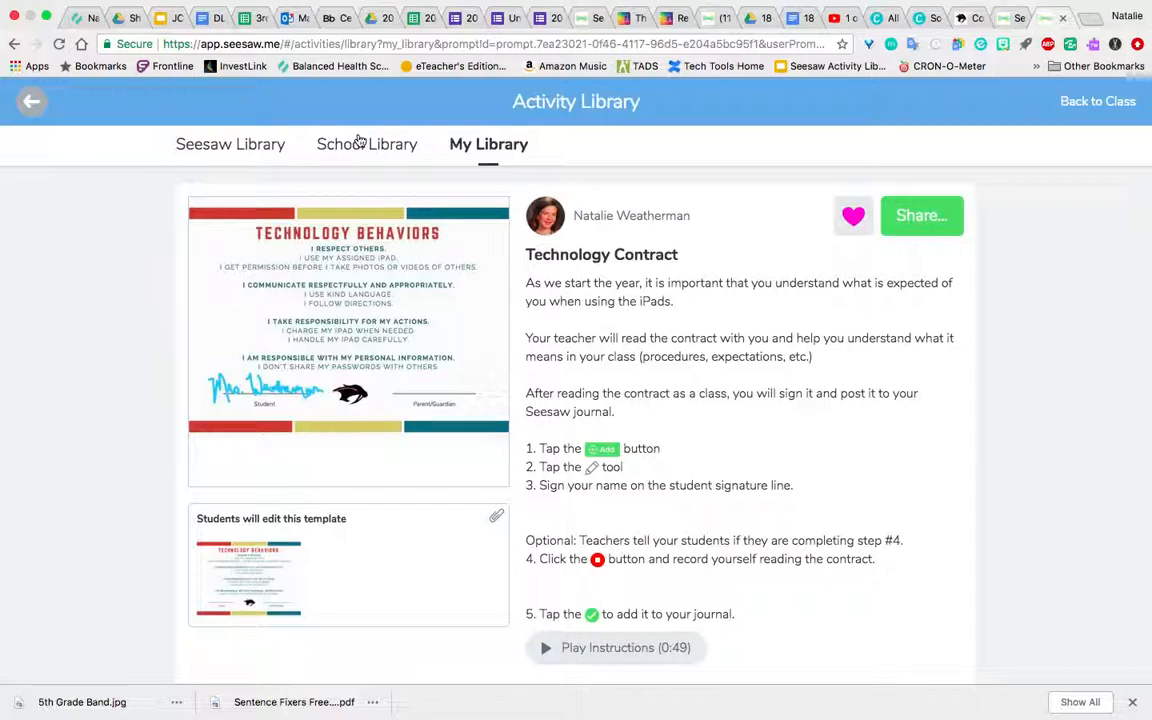
{"action": "mouse_move", "coordinate": [650, 168]}
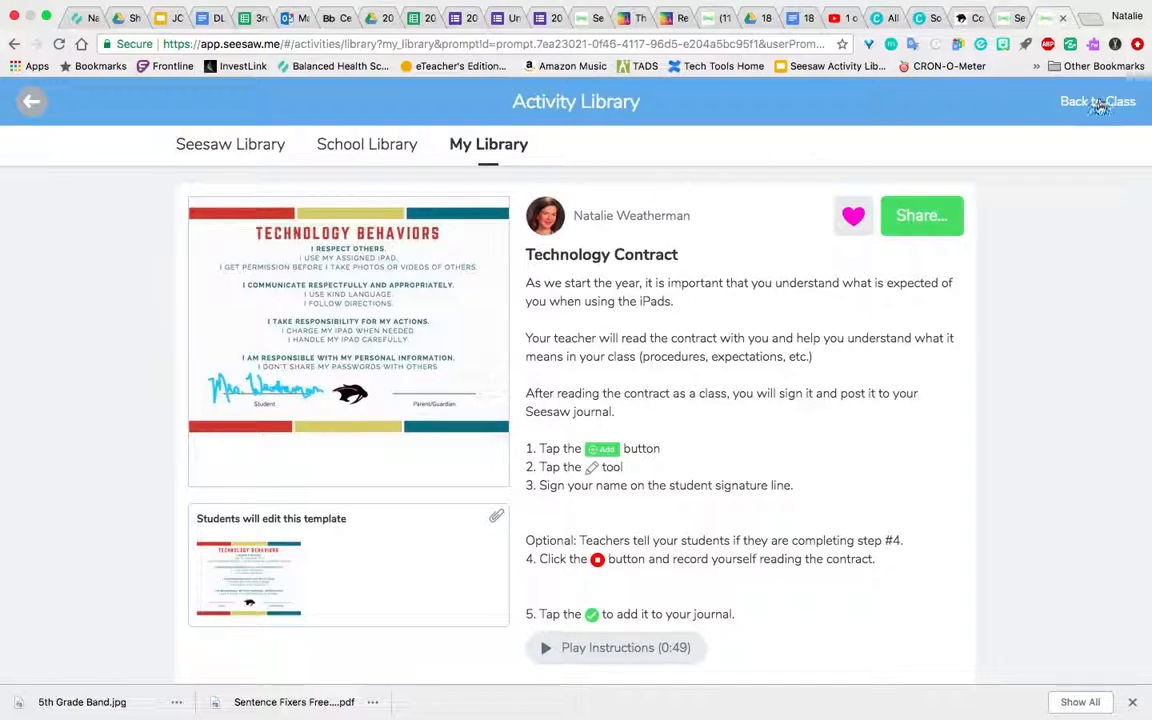
{"action": "left_click", "coordinate": [1098, 100]}
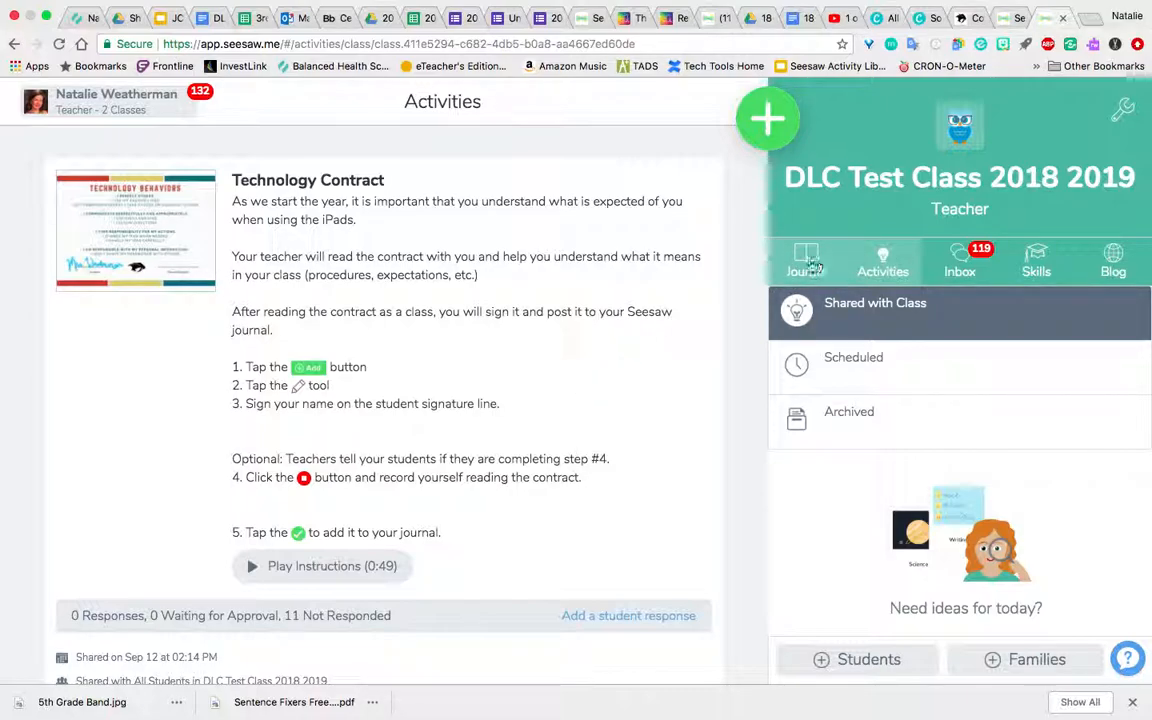
Step: Locate the Technology Contract with 2 responses awaiting approval in the class Activities feed
{"action": "left_click", "coordinate": [804, 260]}
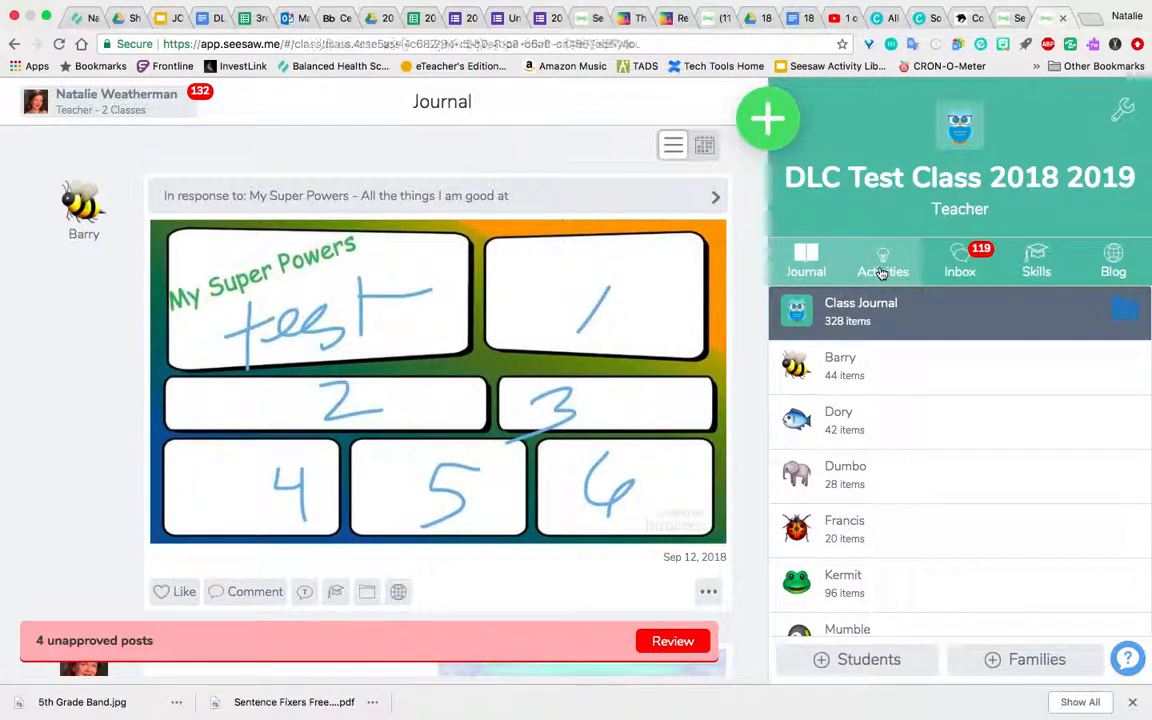
{"action": "left_click", "coordinate": [882, 260]}
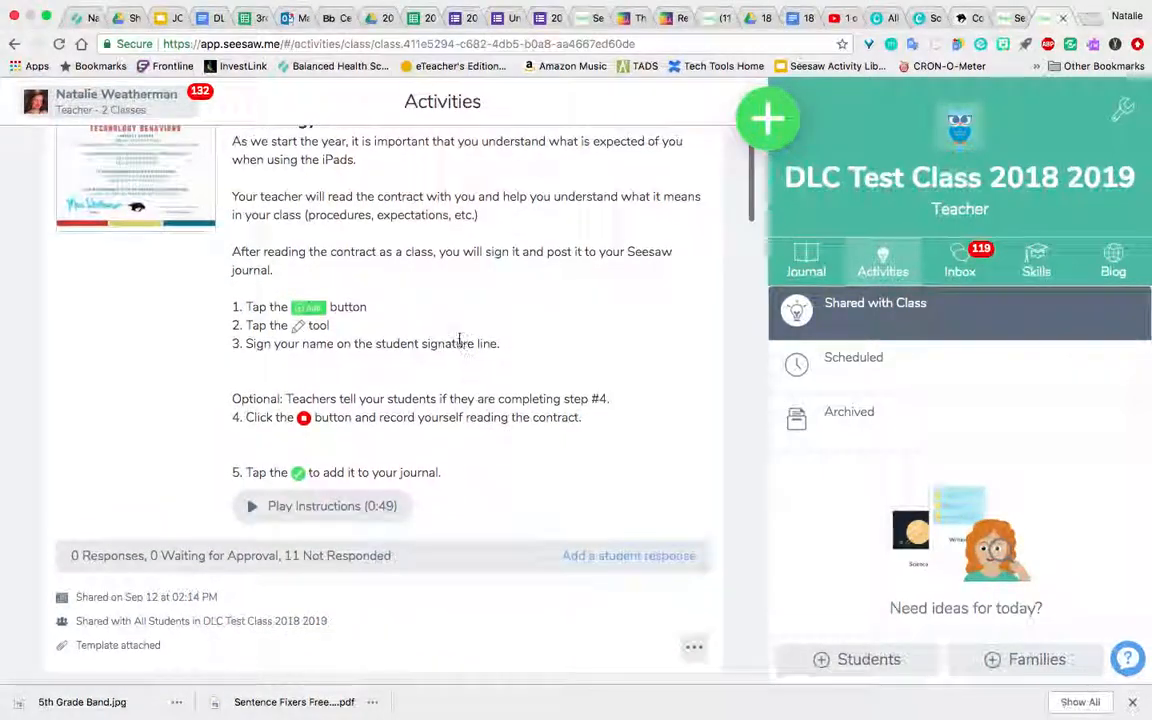
{"action": "scroll", "scroll_direction": "down", "scroll_amount": 3}
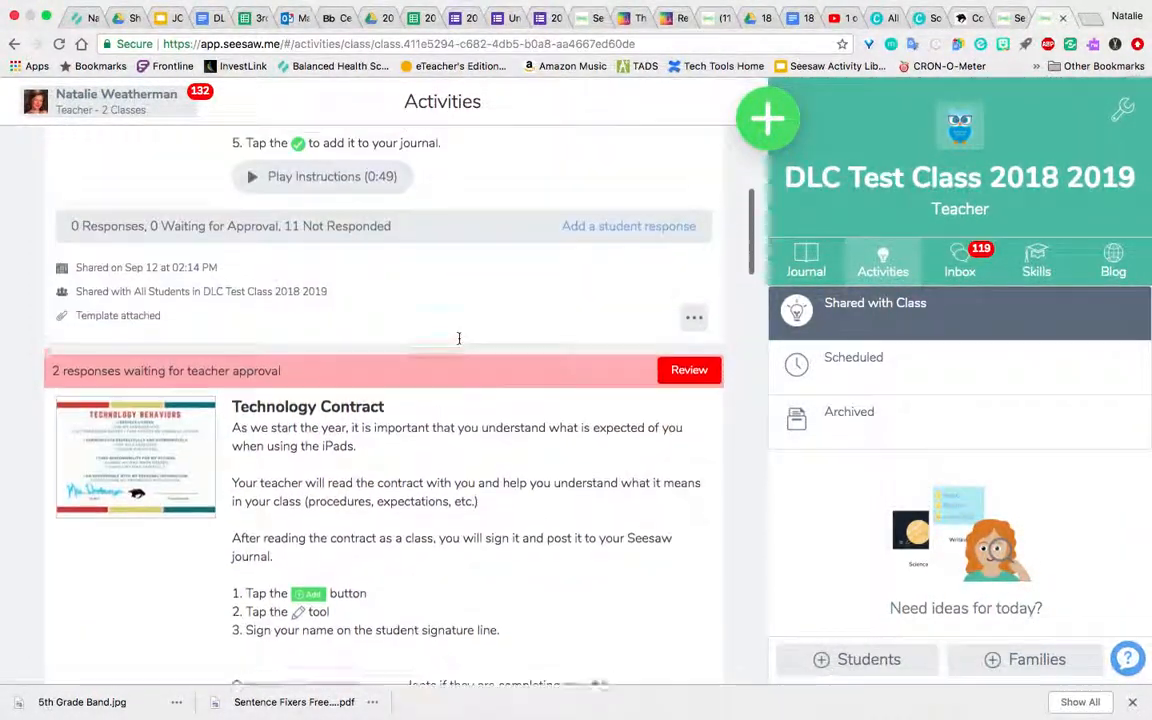
{"action": "scroll", "scroll_direction": "down", "scroll_amount": 3}
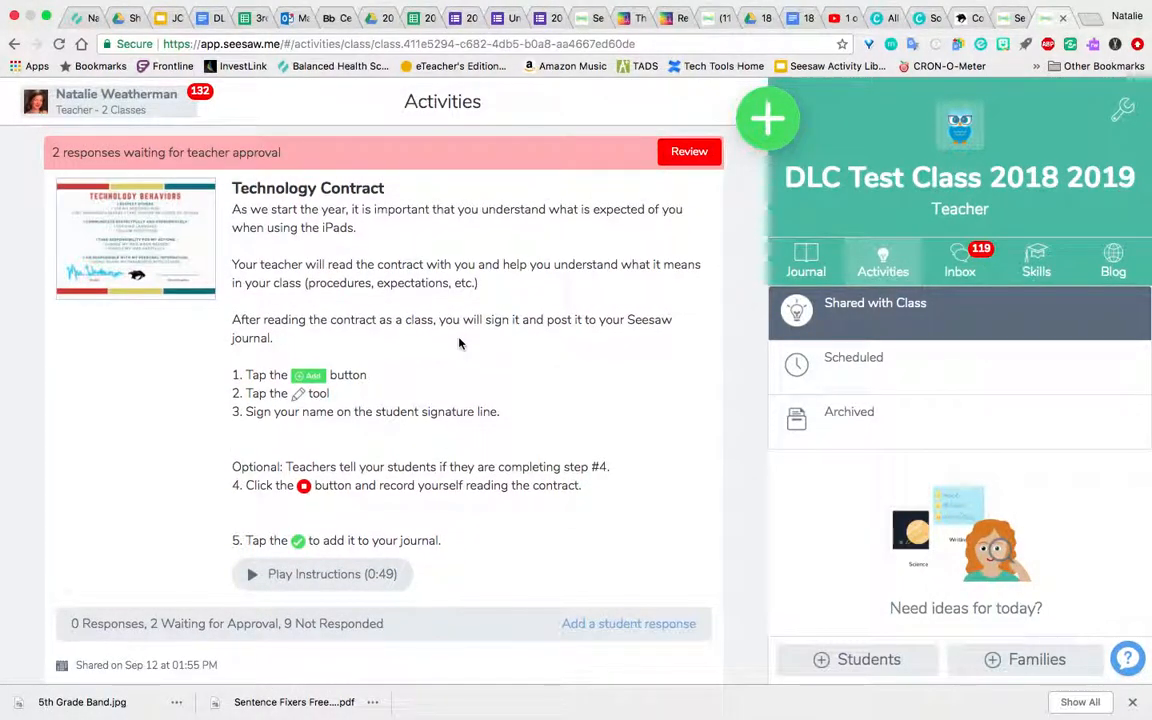
{"action": "mouse_move", "coordinate": [304, 344]}
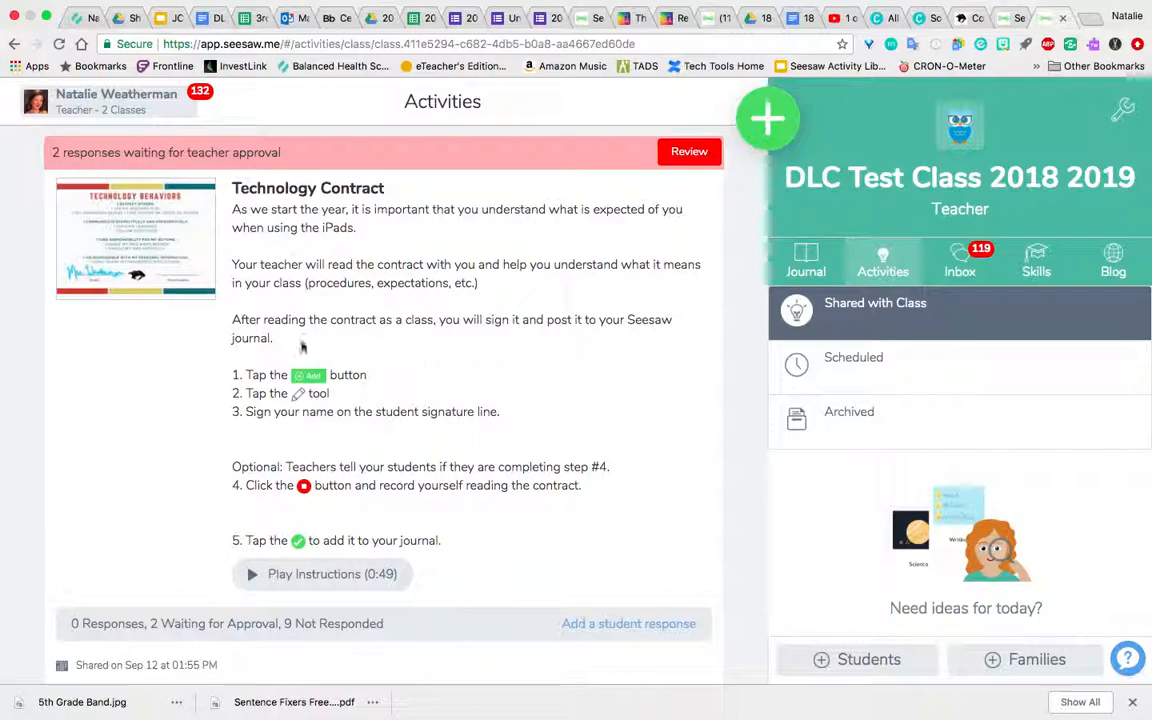
{"action": "mouse_move", "coordinate": [388, 160]}
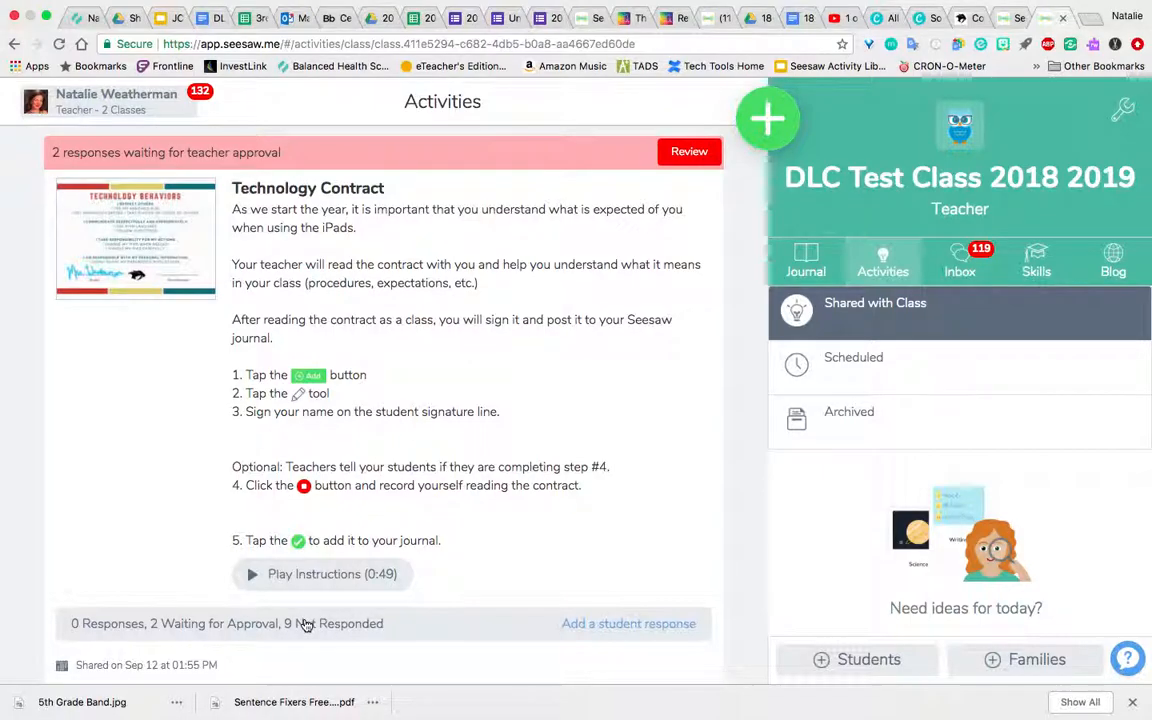
Step: Review the Technology Contract responses, view one submitted contract, then return to the journal
{"action": "left_click", "coordinate": [688, 152]}
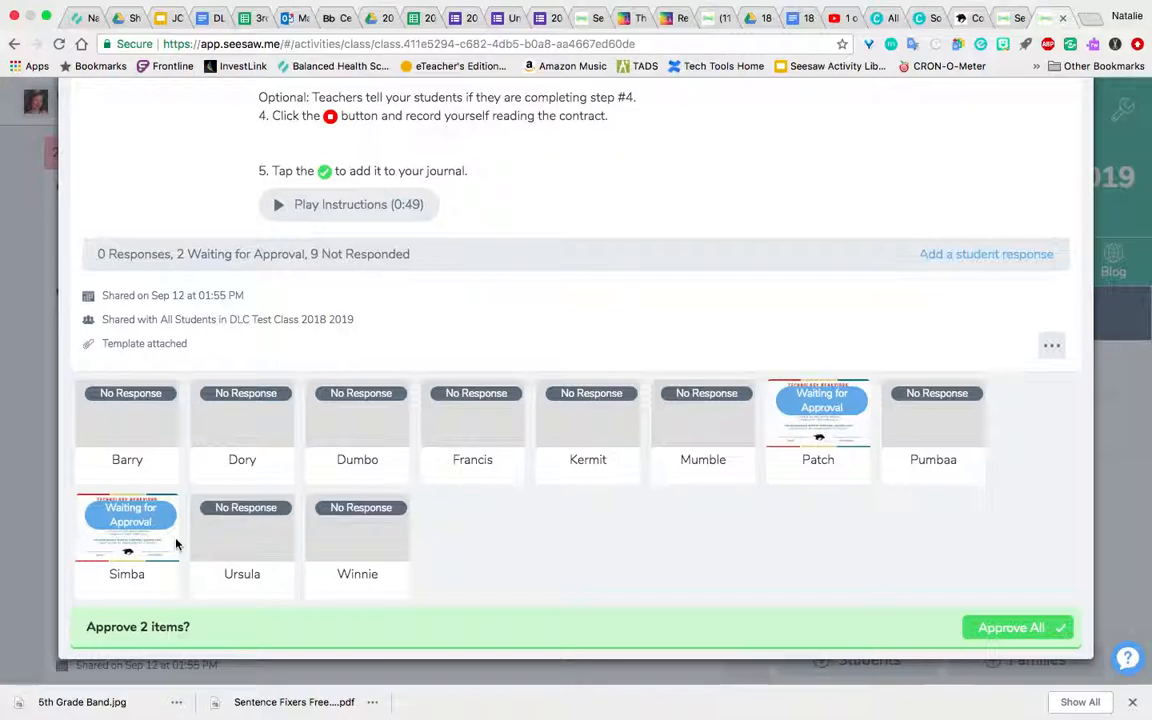
{"action": "mouse_move", "coordinate": [748, 440]}
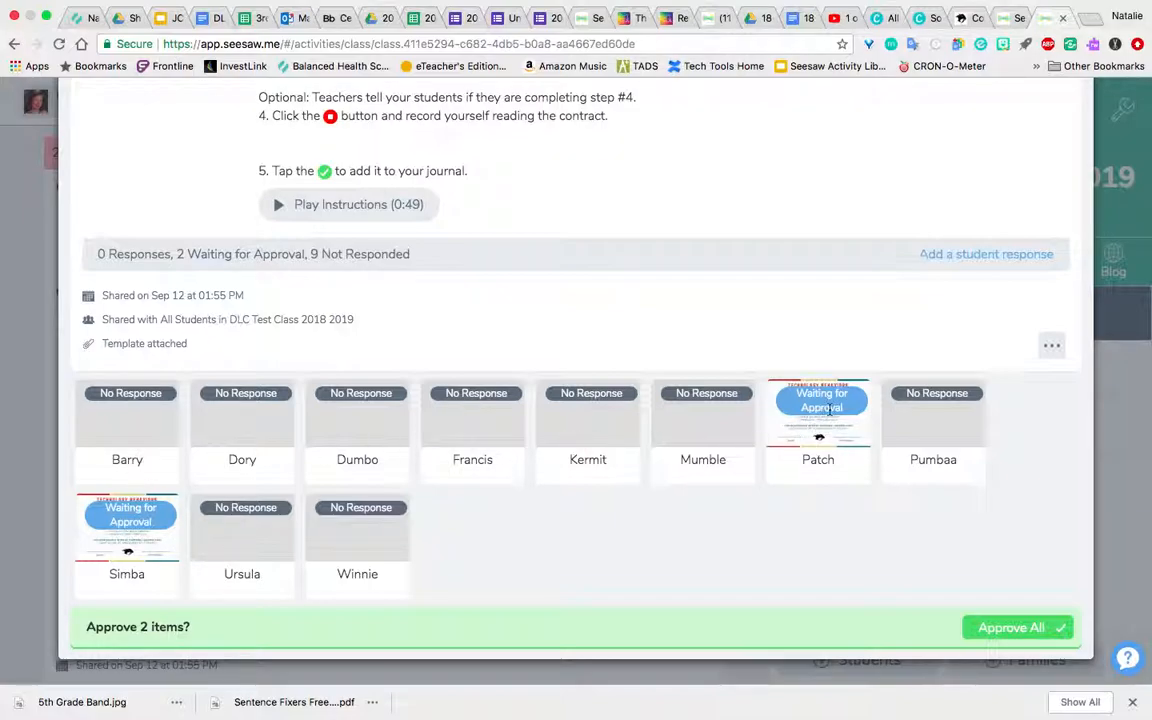
{"action": "left_click", "coordinate": [818, 412]}
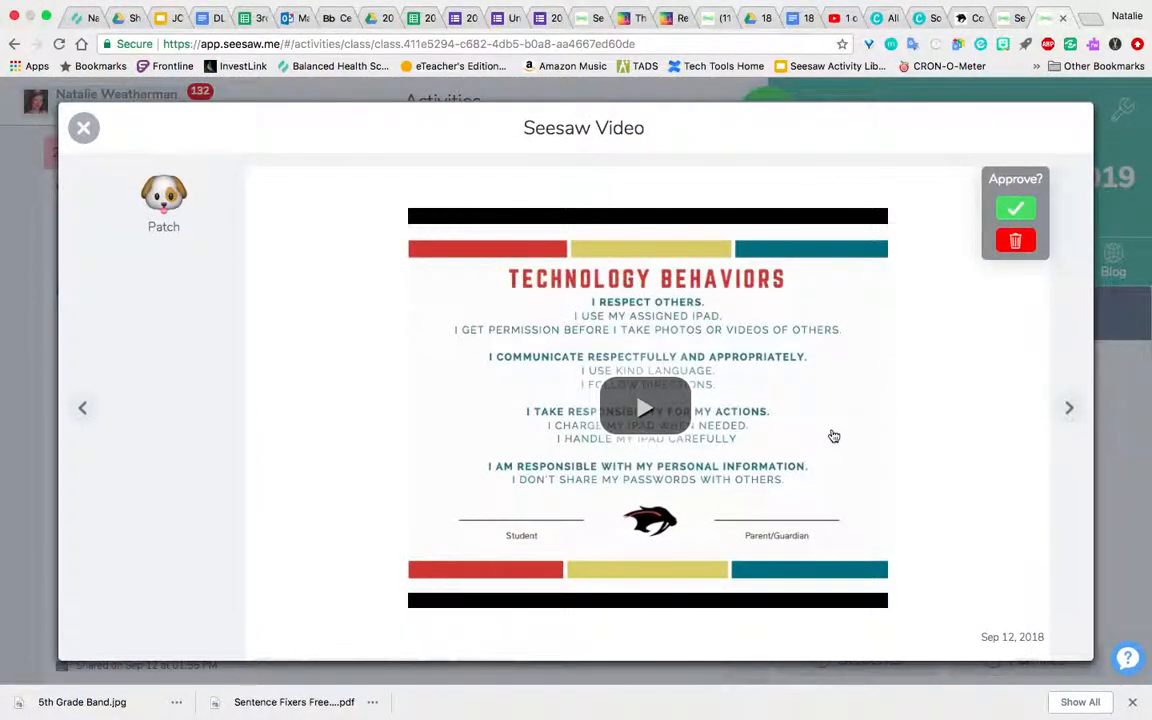
{"action": "mouse_move", "coordinate": [676, 418]}
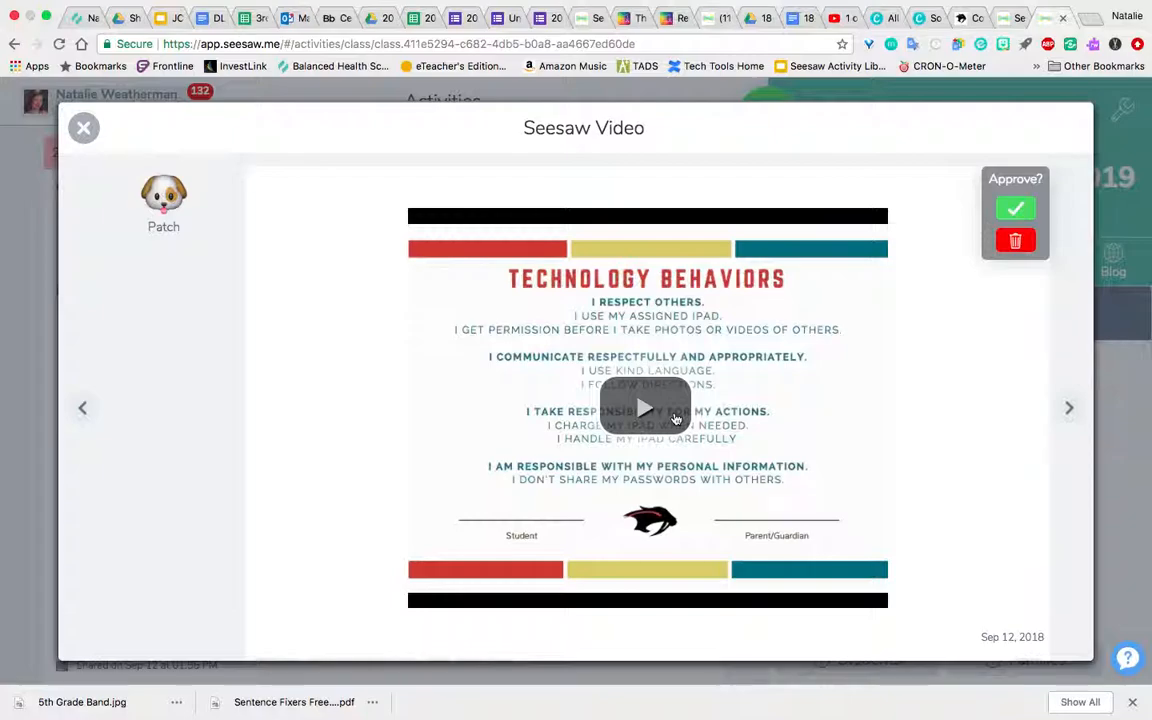
{"action": "mouse_move", "coordinate": [1144, 422]}
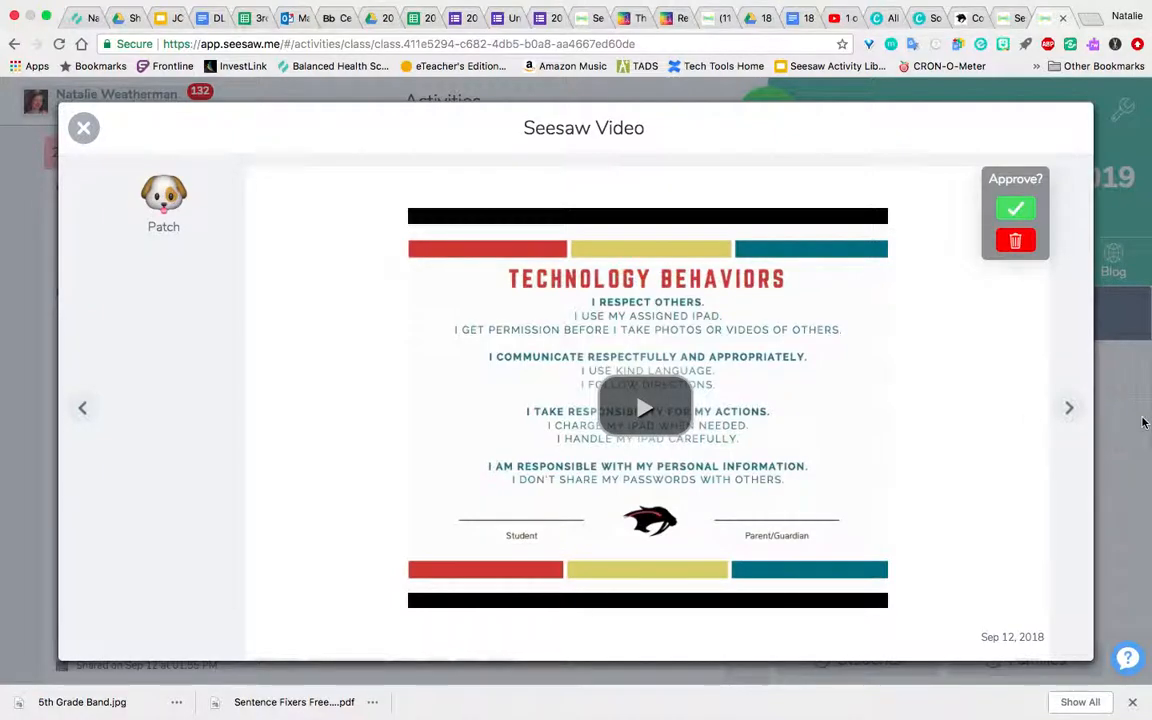
{"action": "mouse_move", "coordinate": [1070, 408]}
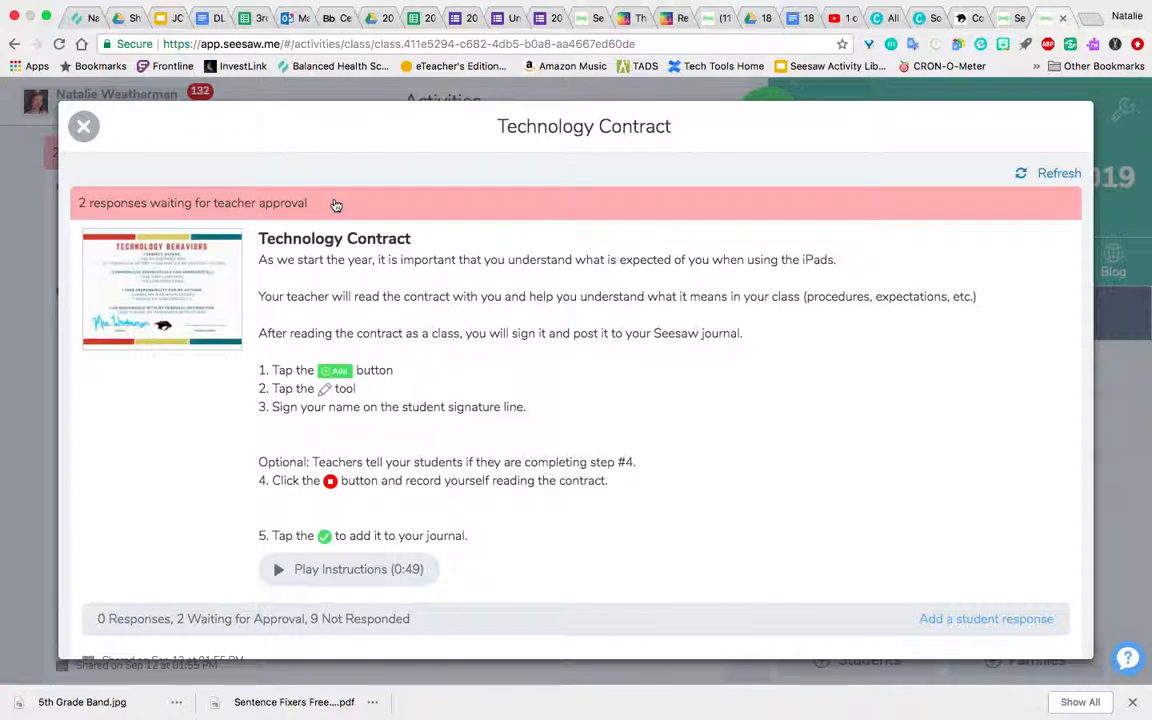
{"action": "mouse_move", "coordinate": [372, 568]}
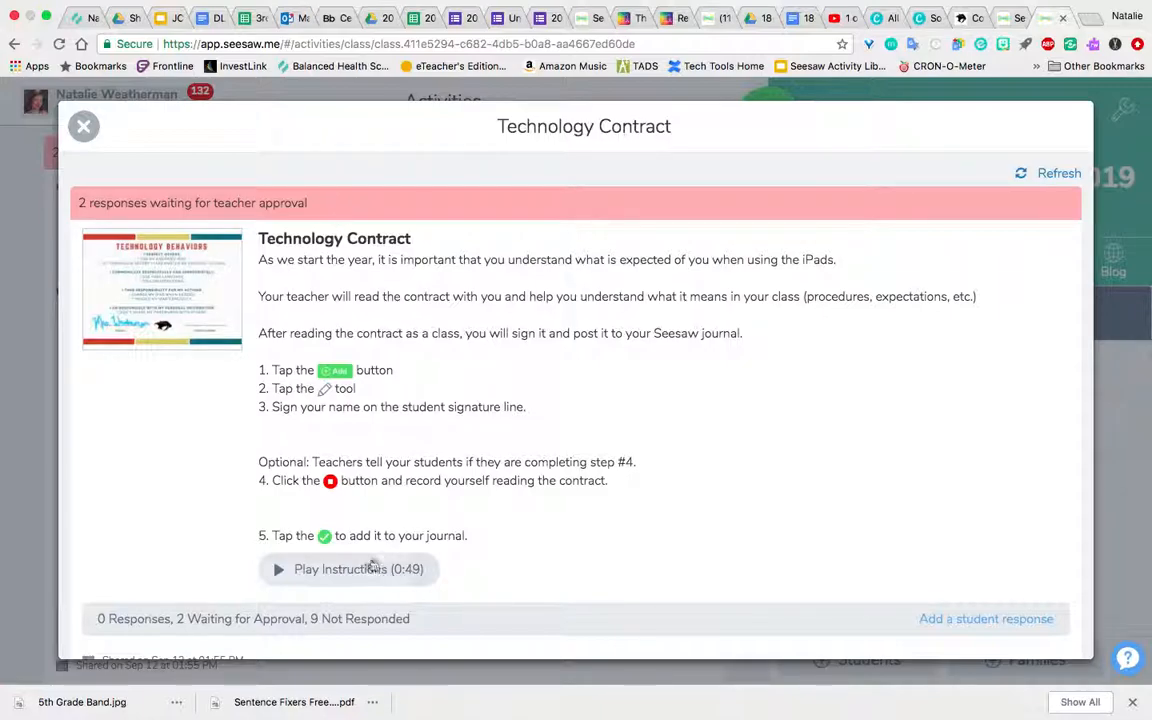
{"action": "left_click", "coordinate": [84, 126]}
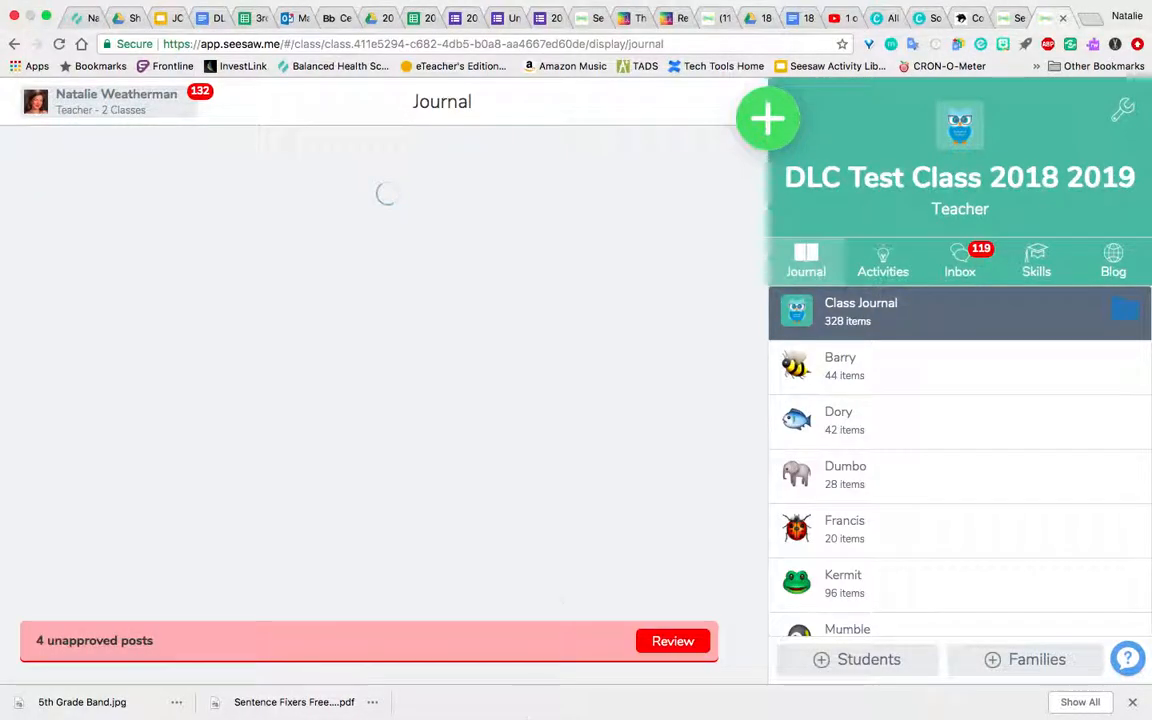
Step: Show the Unapproved Items list with the 4 pending posts including Technology Contract responses
{"action": "left_click", "coordinate": [672, 640]}
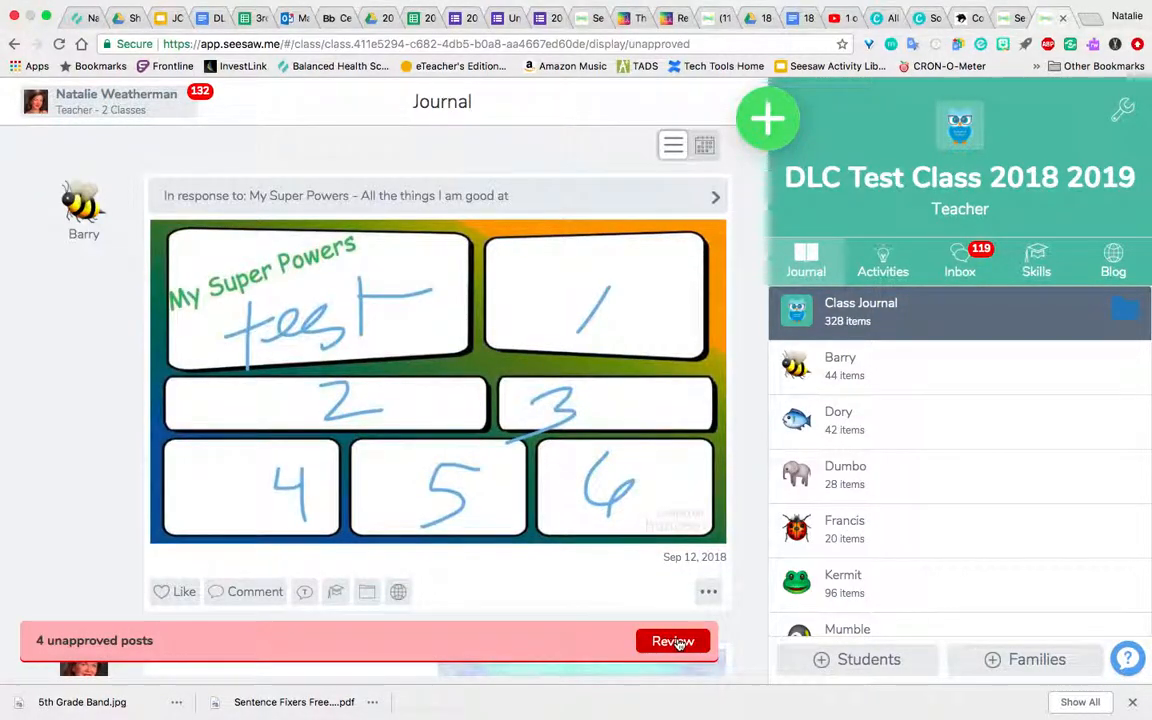
{"action": "left_click", "coordinate": [672, 640]}
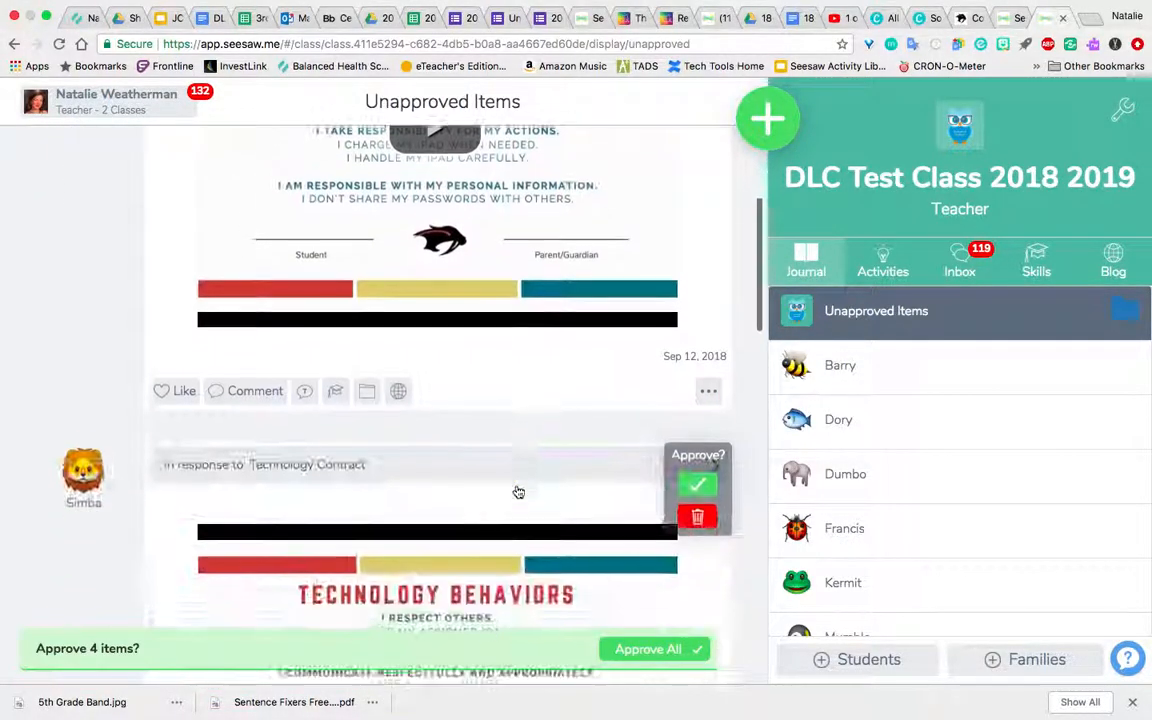
{"action": "scroll", "scroll_direction": "down", "scroll_amount": 3}
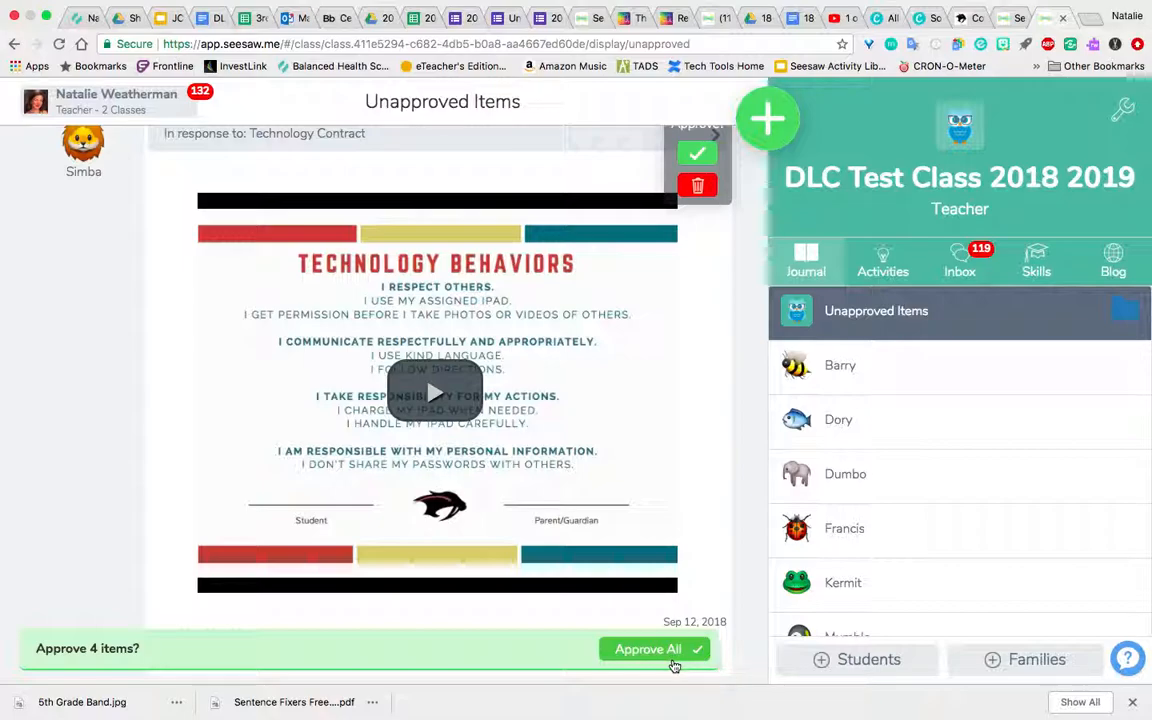
{"action": "mouse_move", "coordinate": [636, 582]}
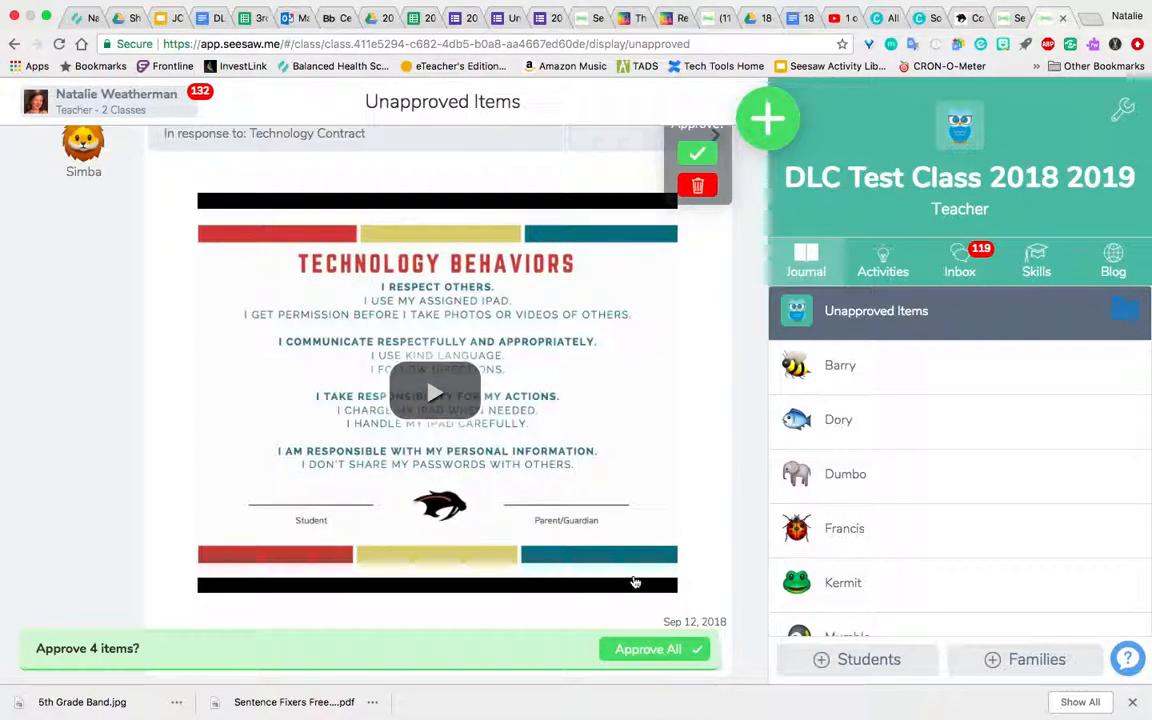